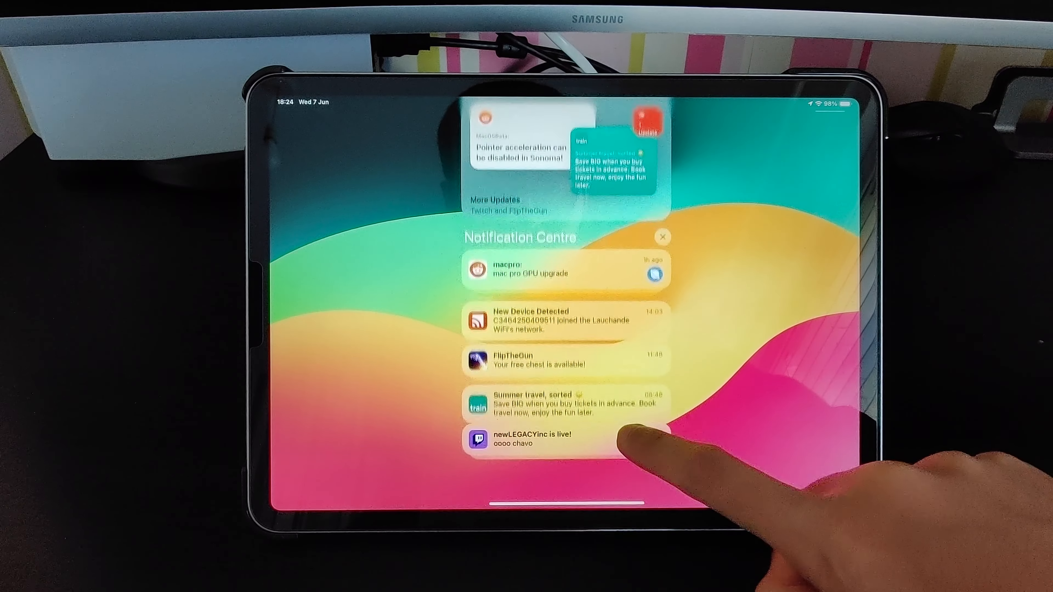
Step: Dismiss the notification list so the lock screen wallpaper gallery with Collections appears
scroll(down, 3)
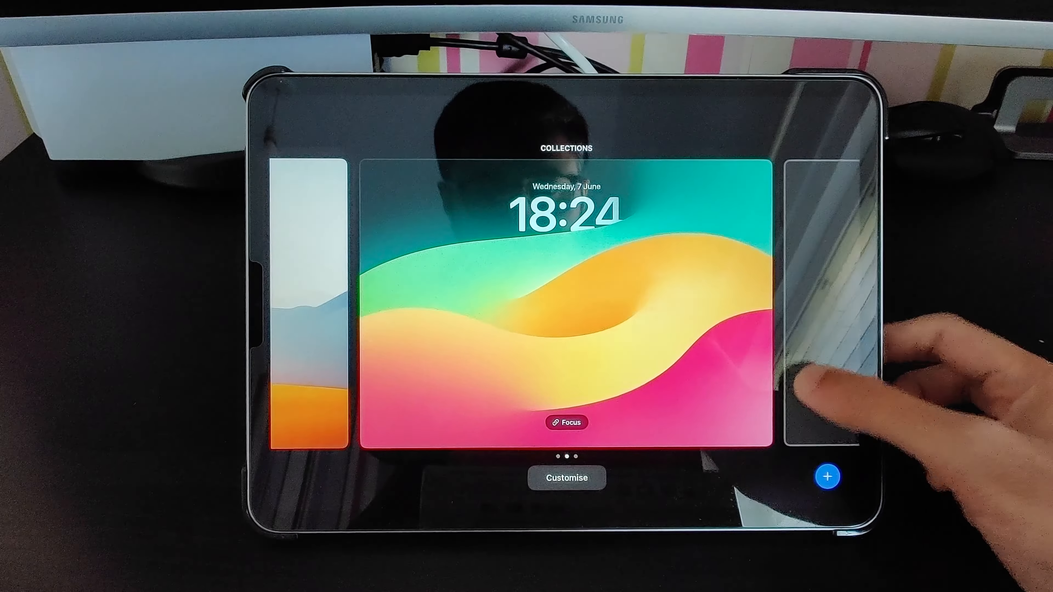
Step: Browse the Add New Wallpaper categories, then begin customising the current Collections lock screen
click(827, 478)
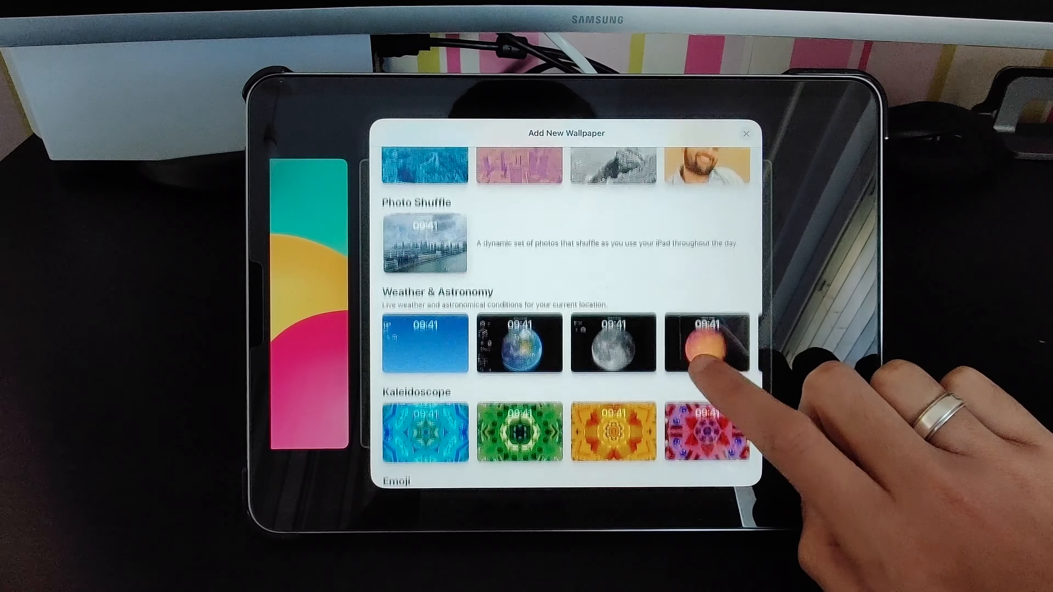
scroll(down, 3)
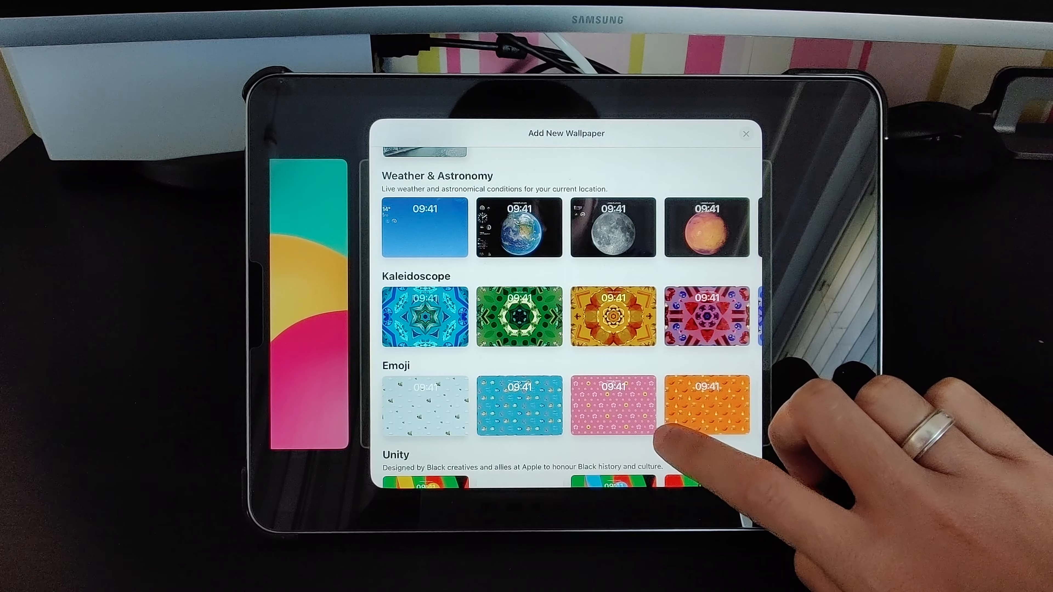
scroll(down, 3)
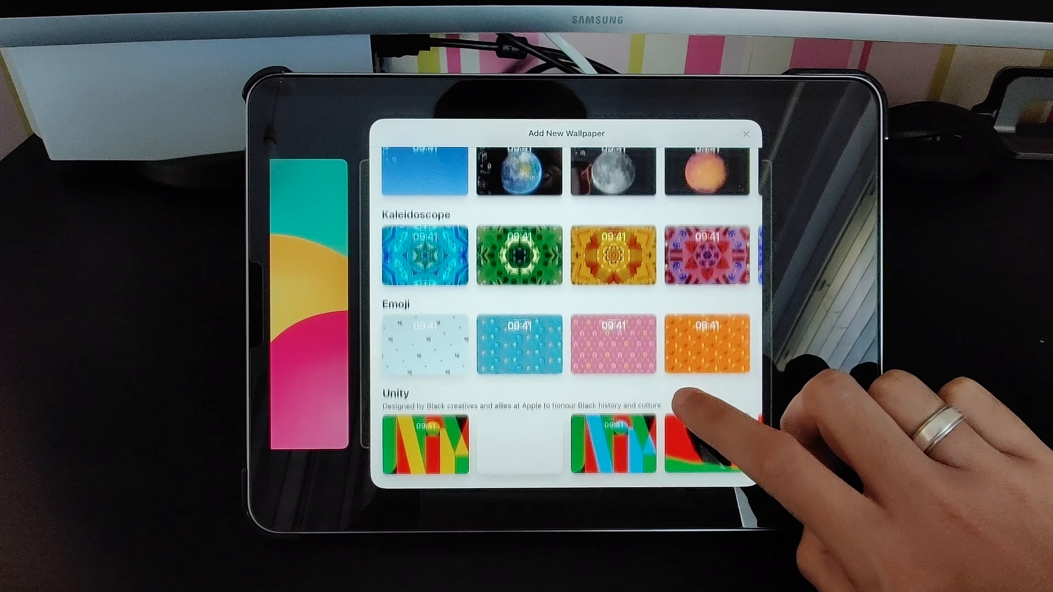
scroll(down, 3)
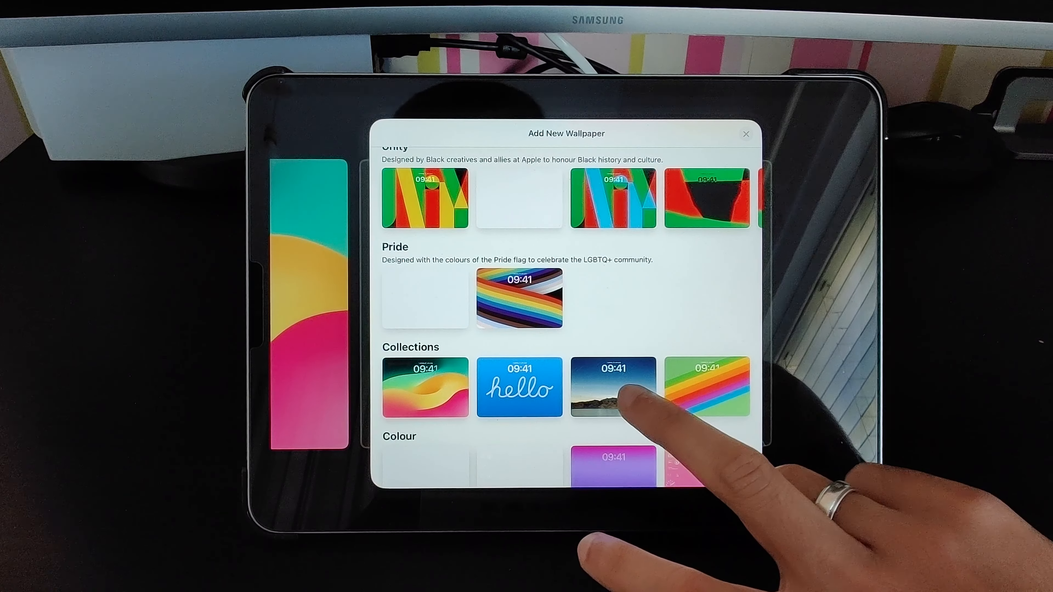
scroll(down, 3)
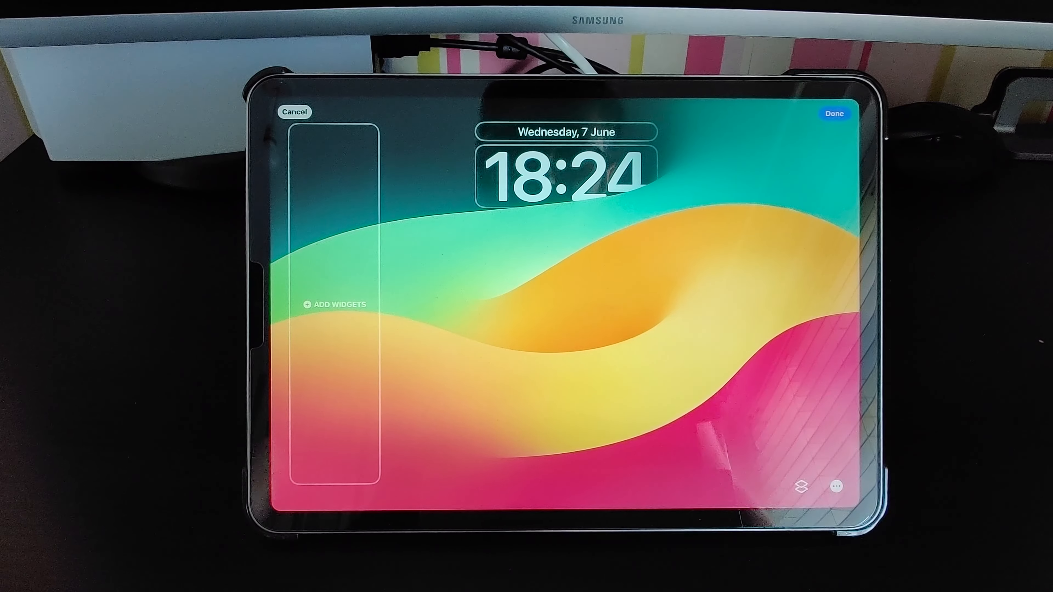
Step: Add the battery and Snark weather widgets from the widget gallery and browse another app's widgets
click(307, 305)
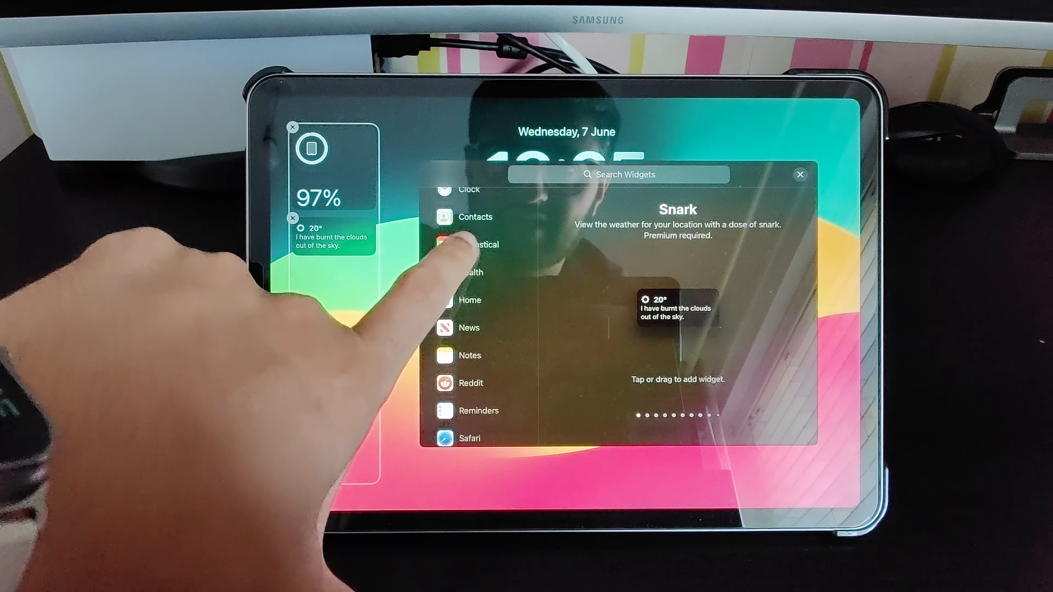
click(478, 244)
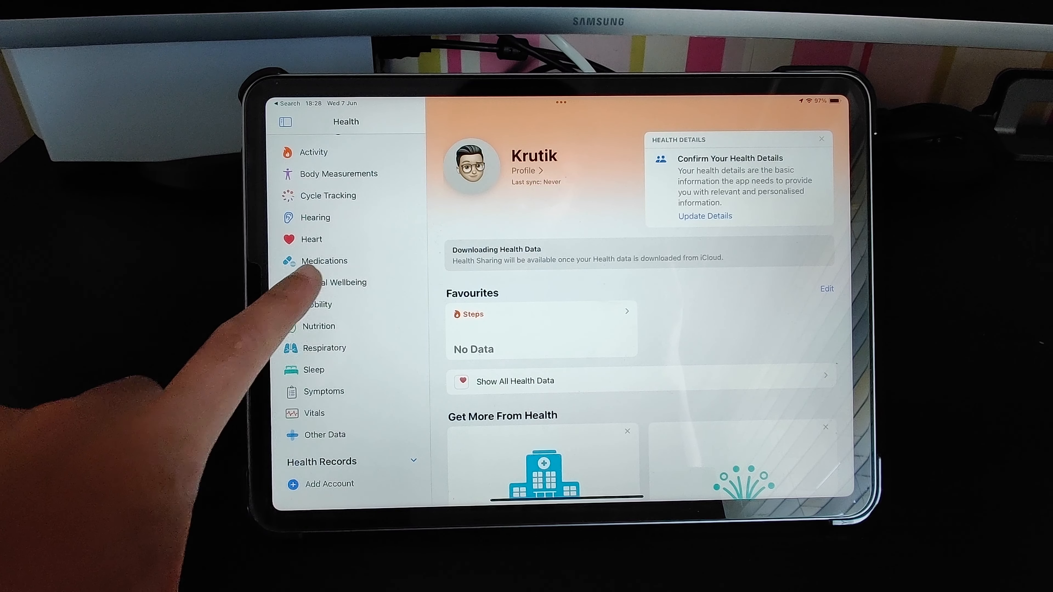
Step: View the Medications category from the Health app's sidebar of health categories
click(333, 282)
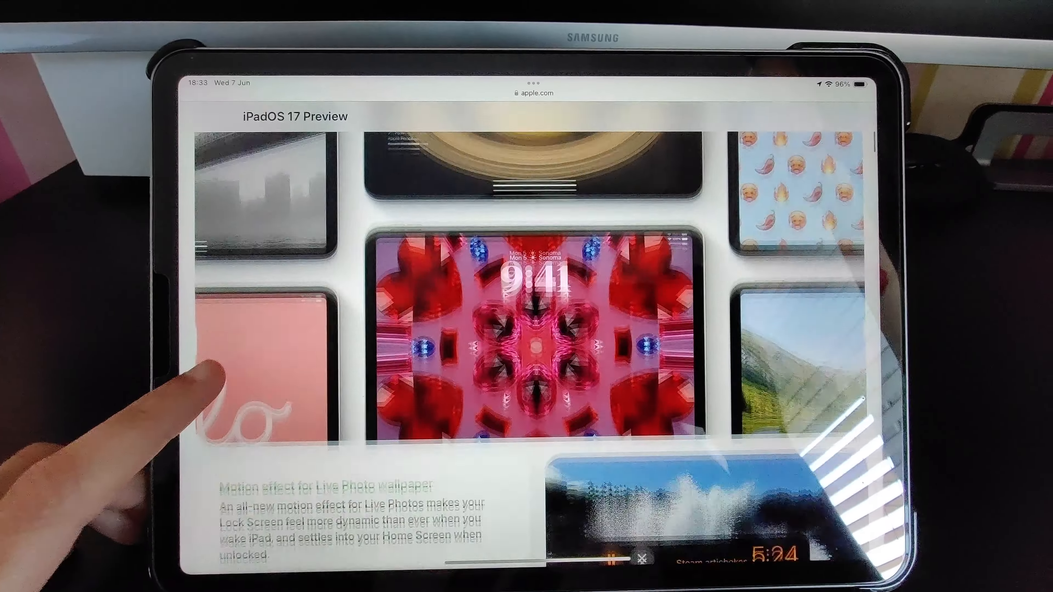
Step: Scroll the preview page past Live Activities, widgets and Messages to 'Use your stickers in more places'
scroll(down, 3)
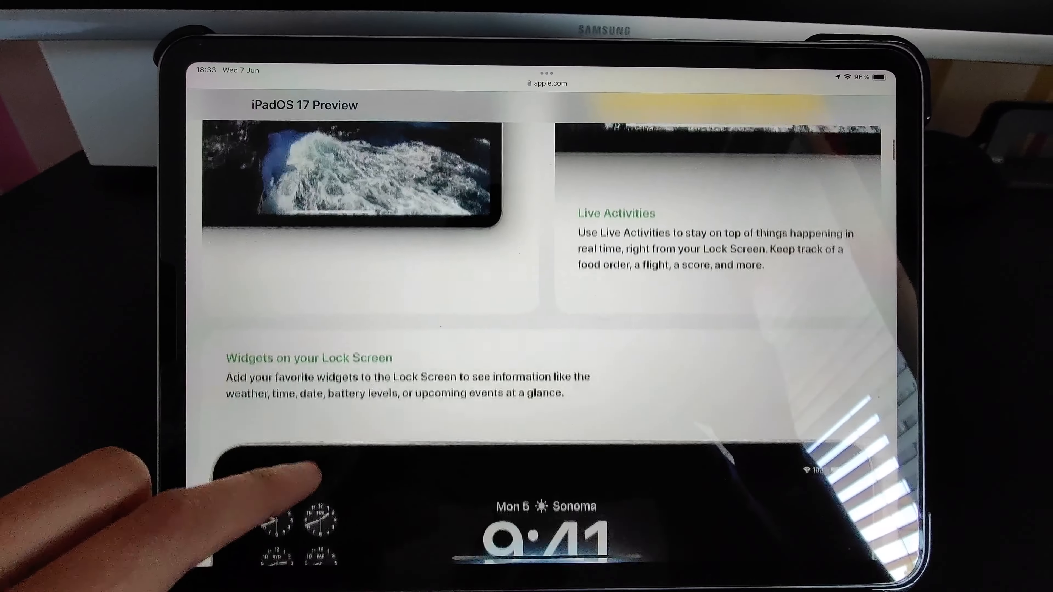
scroll(down, 3)
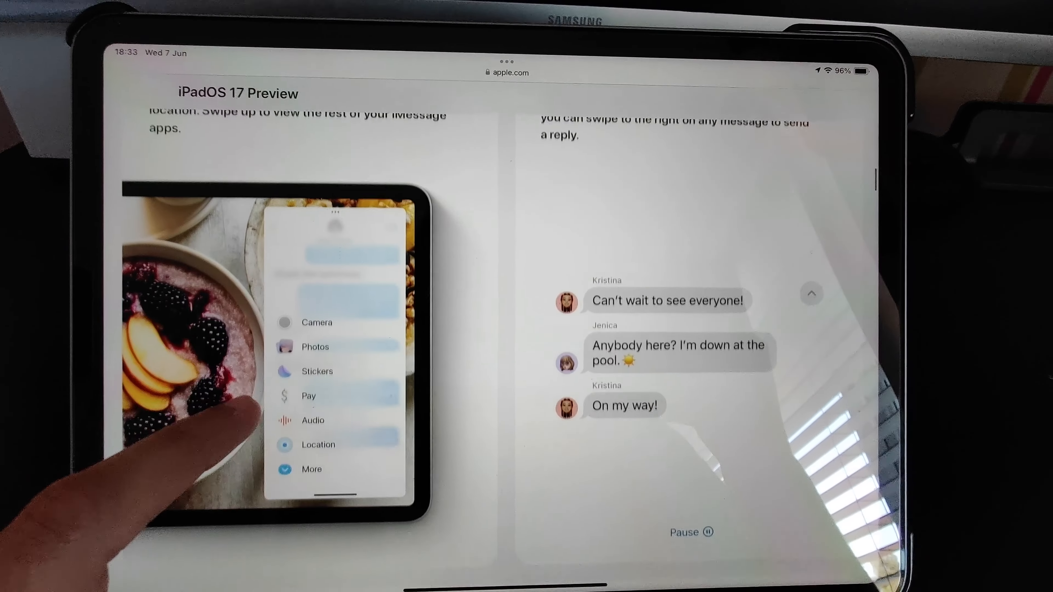
scroll(down, 3)
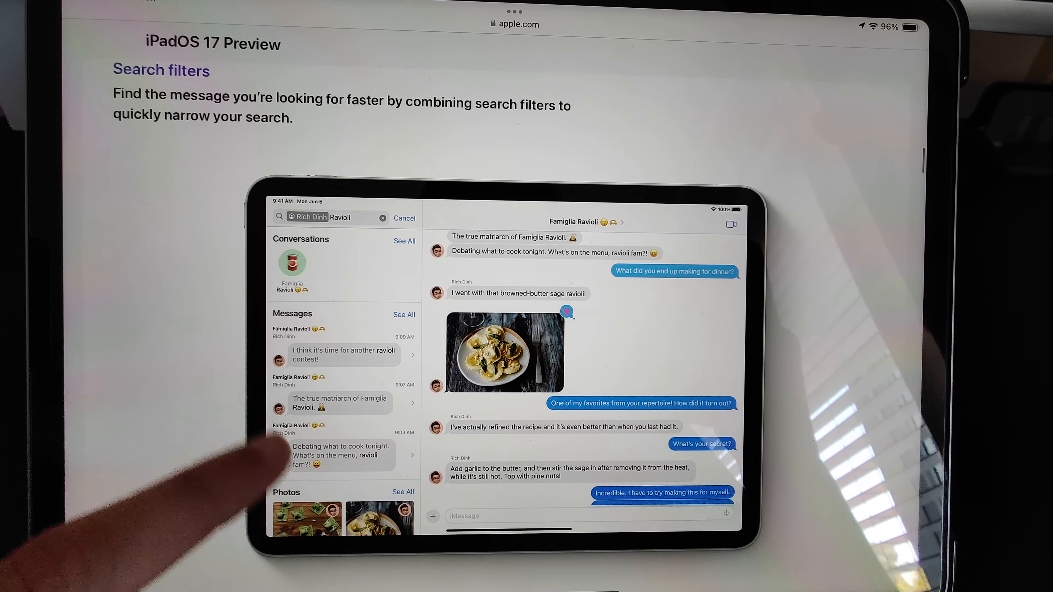
scroll(down, 3)
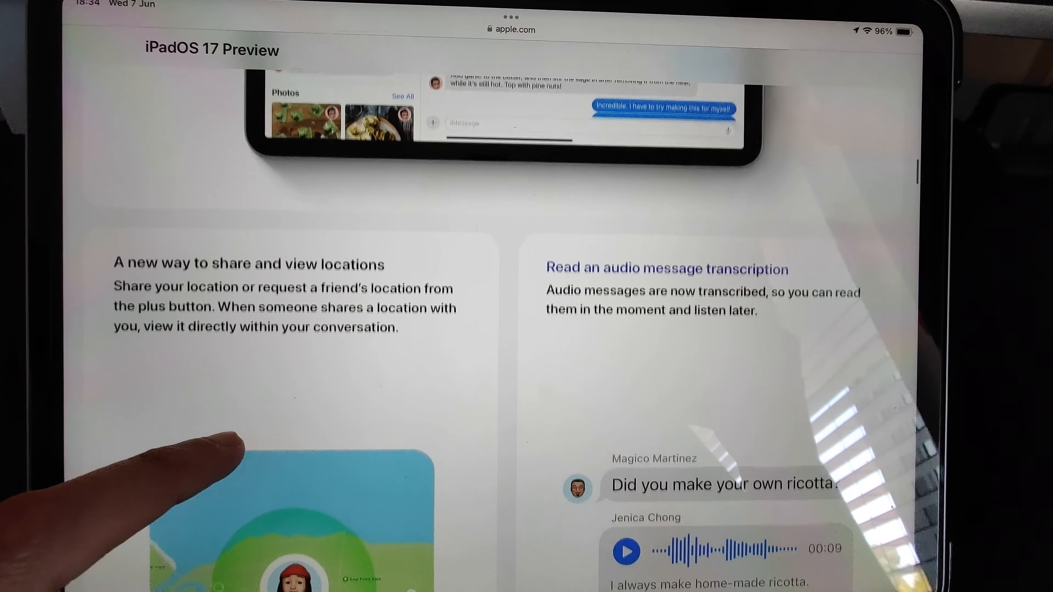
scroll(down, 3)
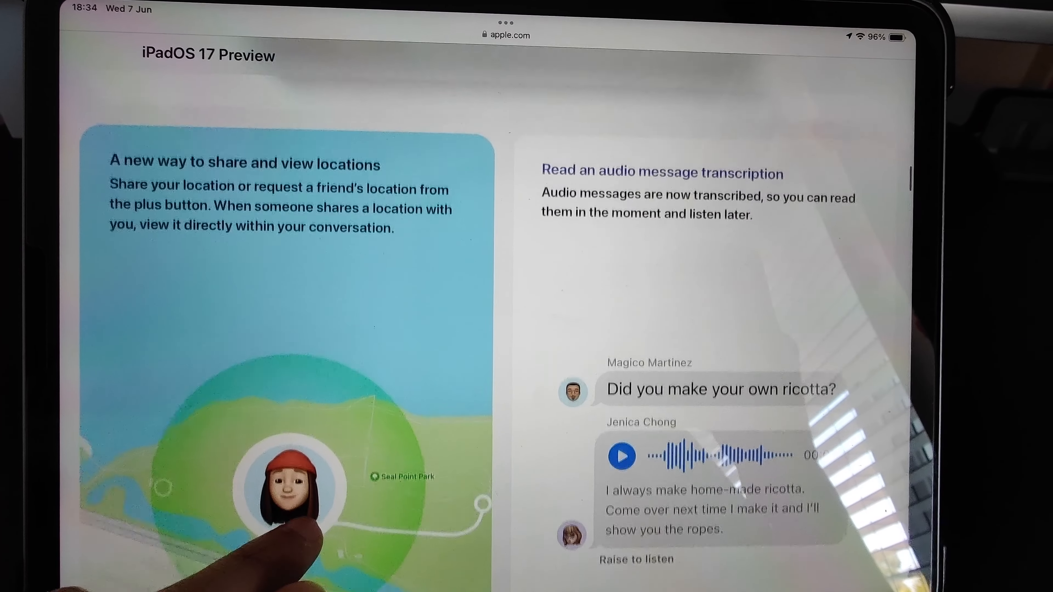
scroll(down, 3)
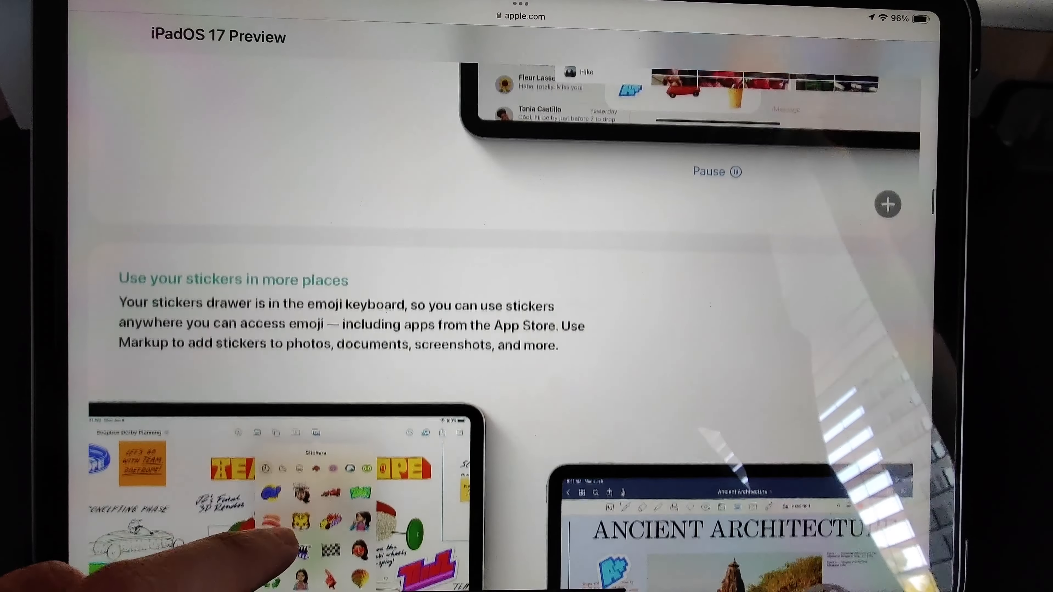
Step: Scroll past FaceTime's 'Leave a message' feature to the Health app on iPad section
scroll(down, 3)
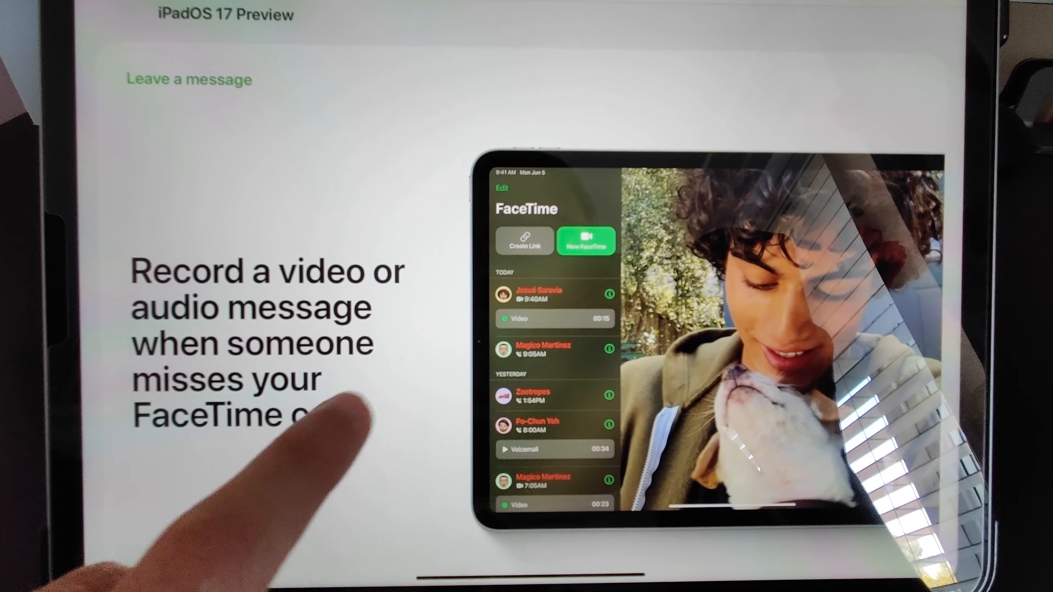
scroll(down, 3)
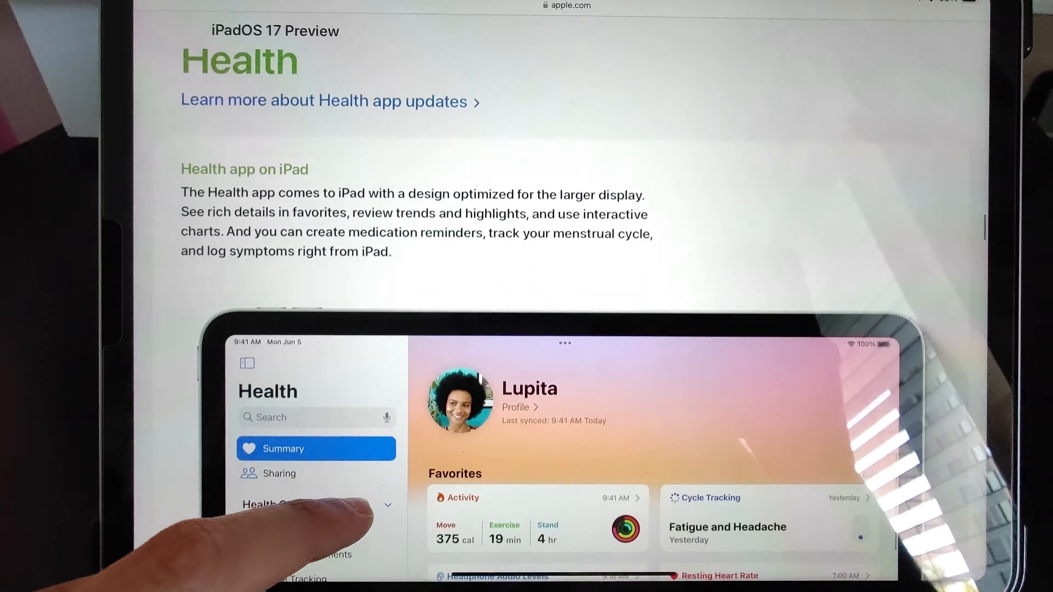
Step: Scroll past mental health, vision and Notes features to 'Faster and more relevant search' and Private Browsing
scroll(down, 3)
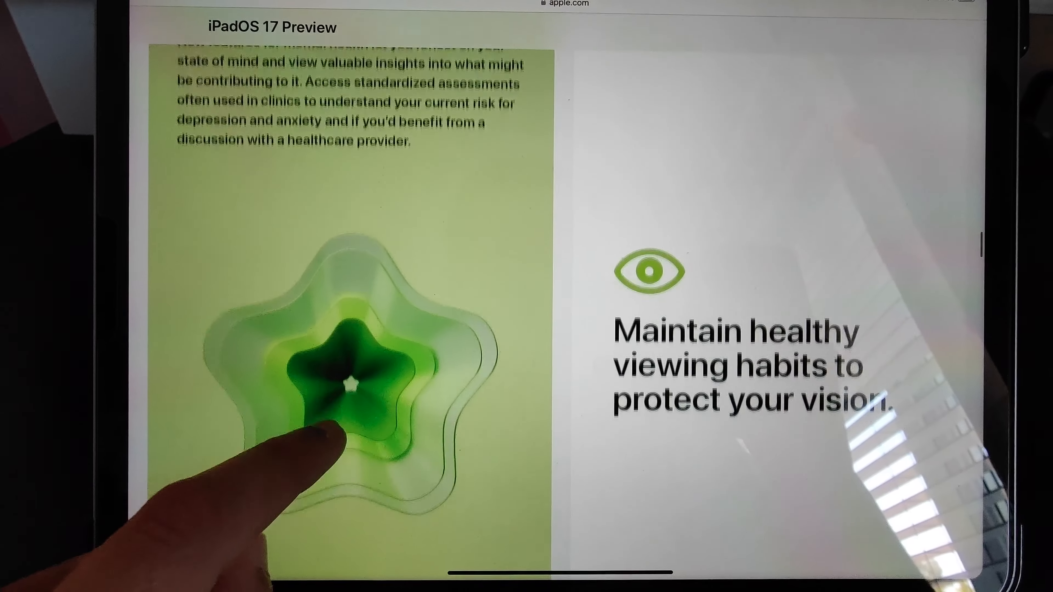
scroll(down, 3)
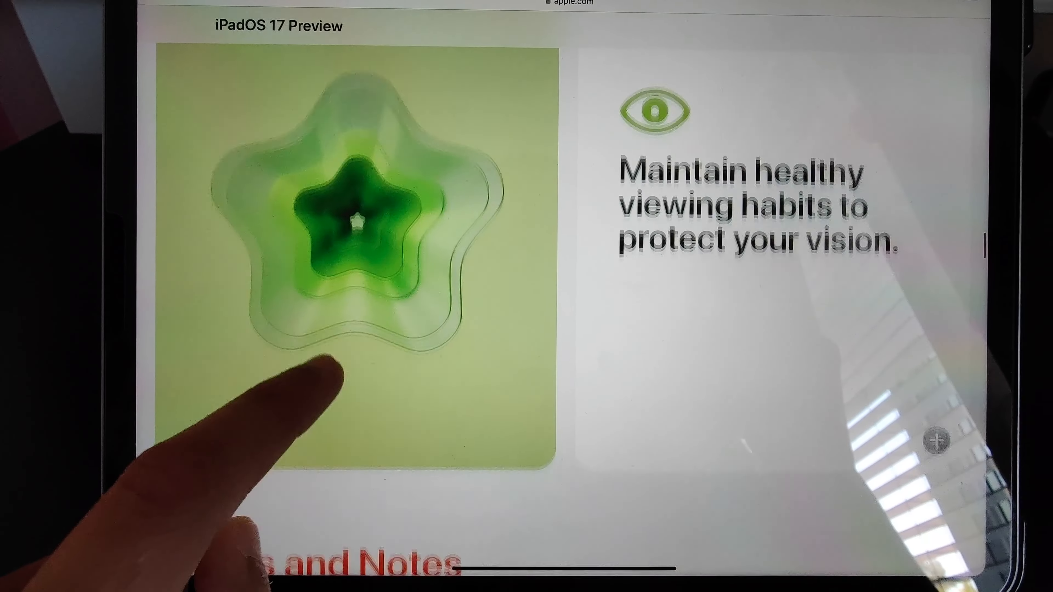
scroll(down, 3)
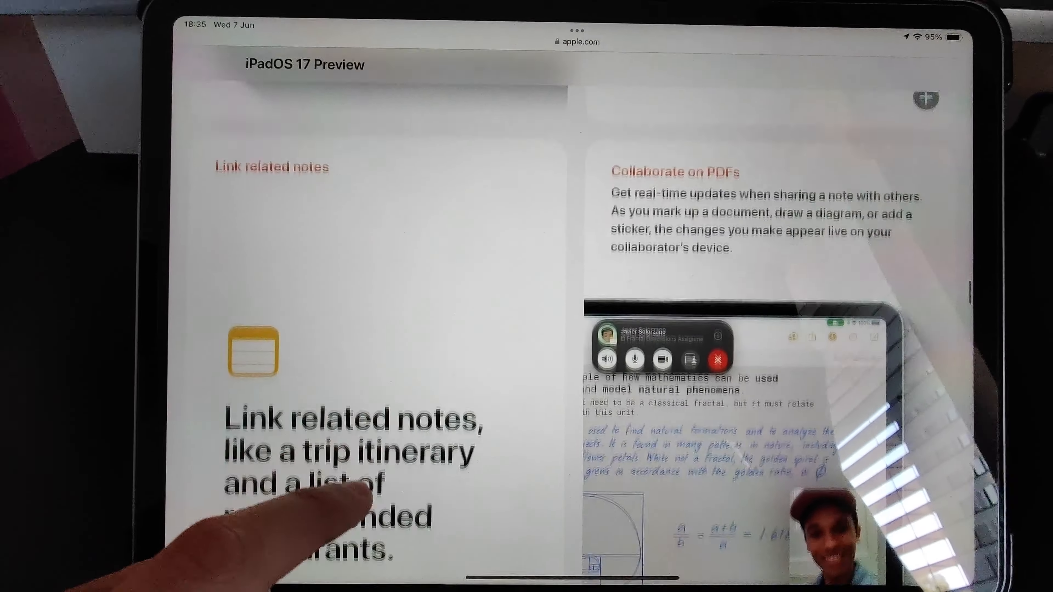
scroll(down, 3)
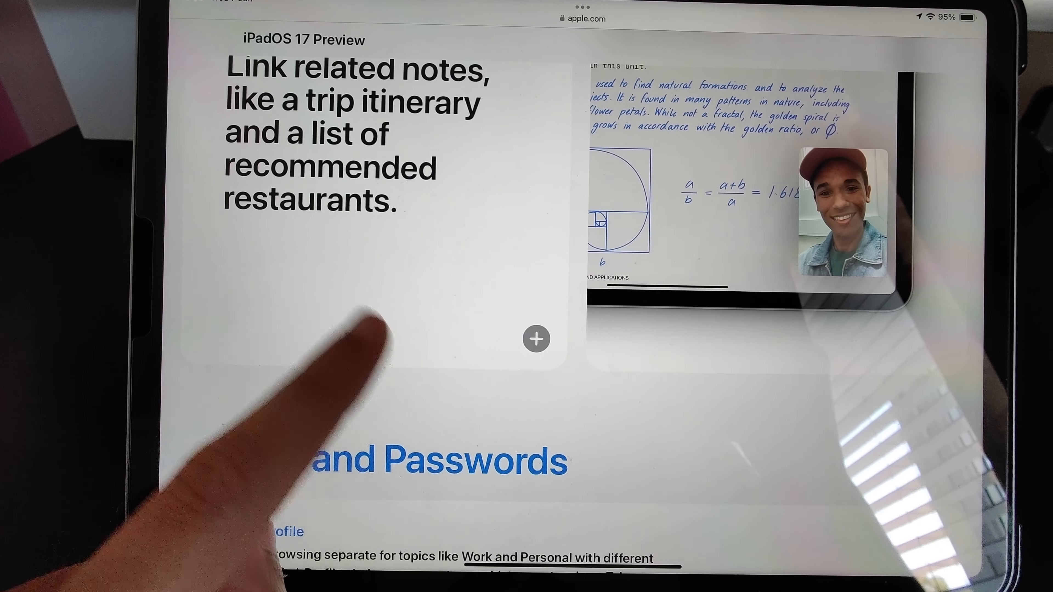
scroll(down, 3)
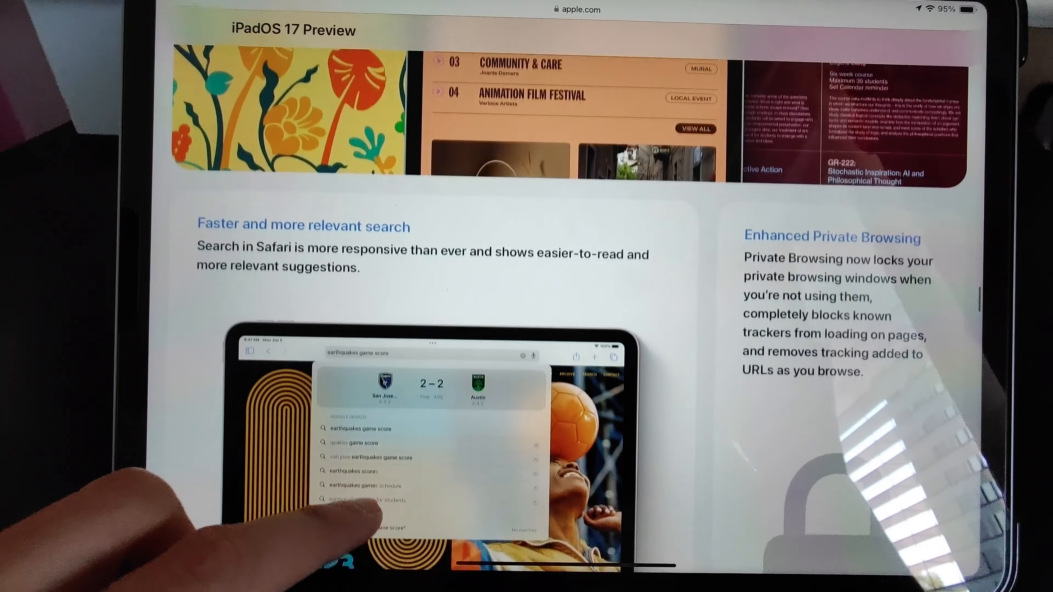
Step: Scroll past the Passwords and Keyboard sections to Freeform's 'New drawing tools'
scroll(down, 3)
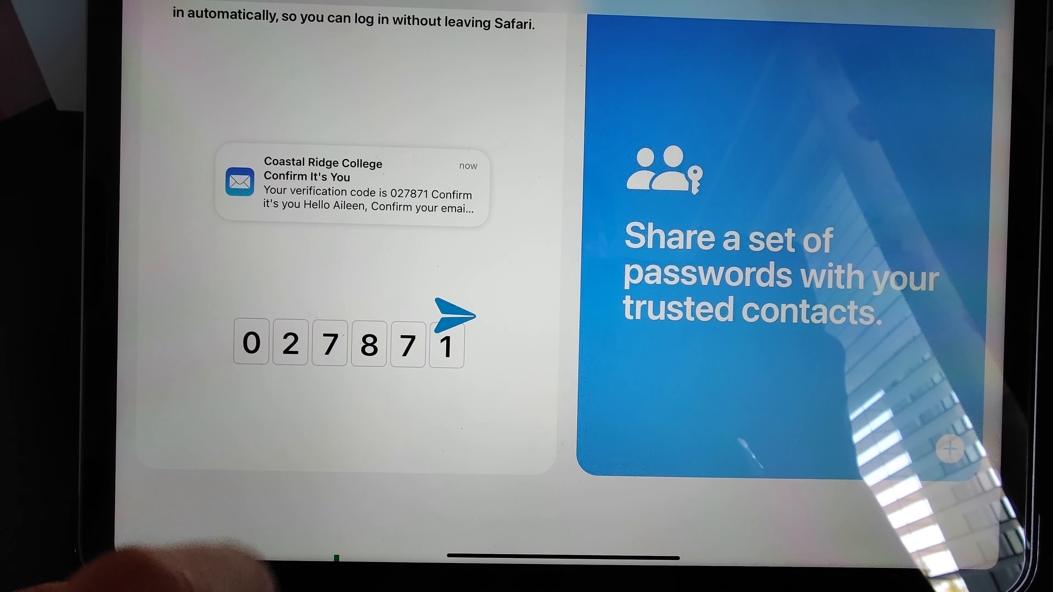
scroll(down, 3)
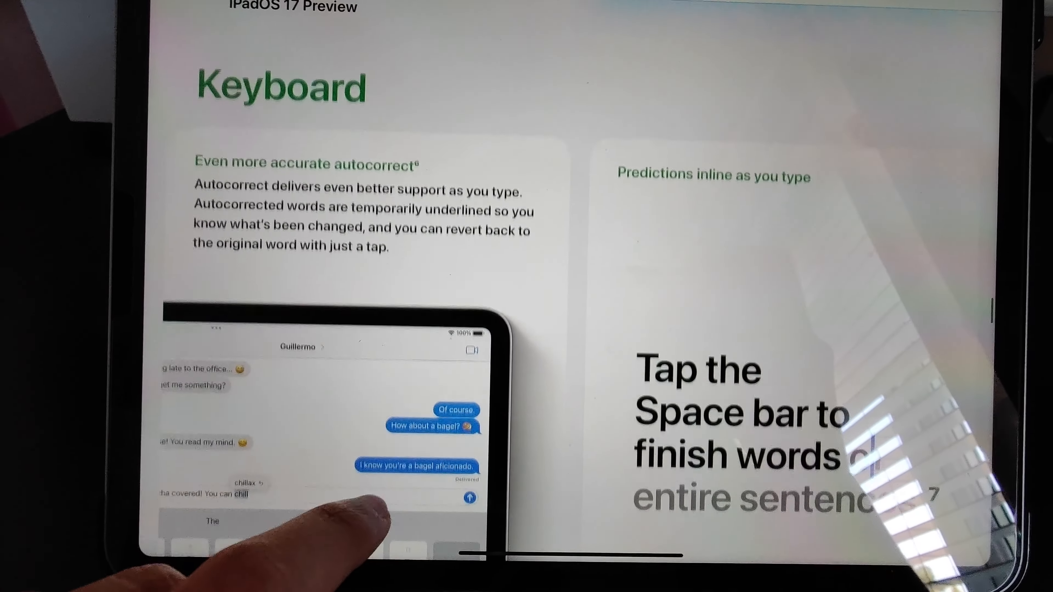
scroll(down, 3)
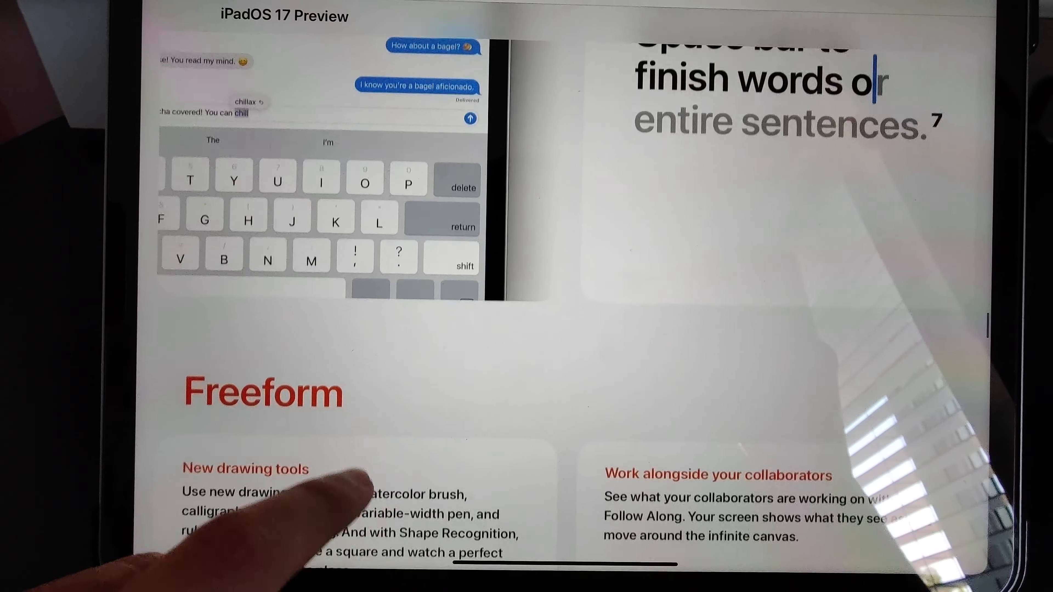
scroll(down, 3)
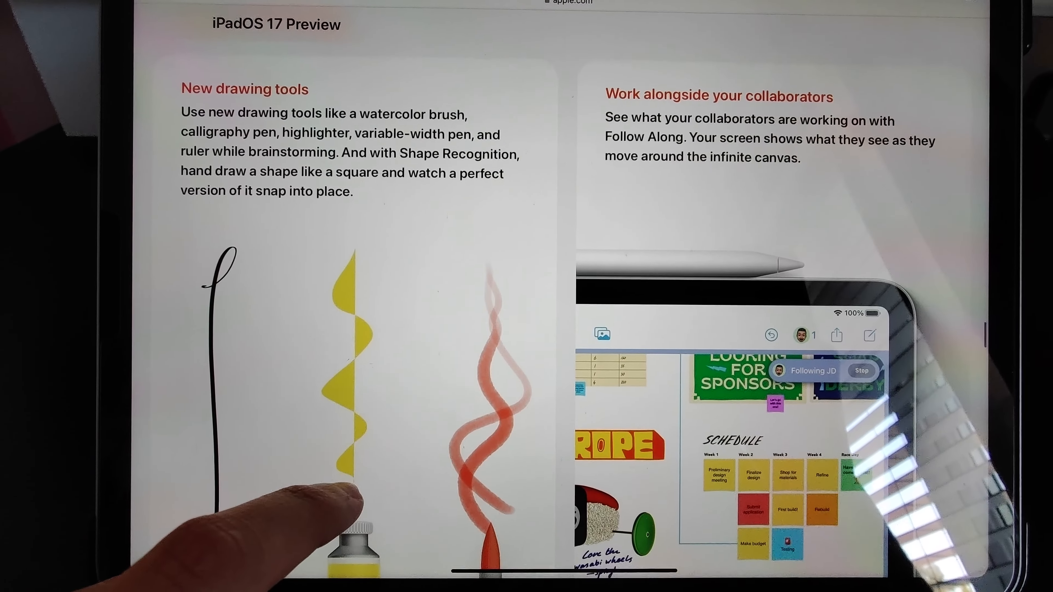